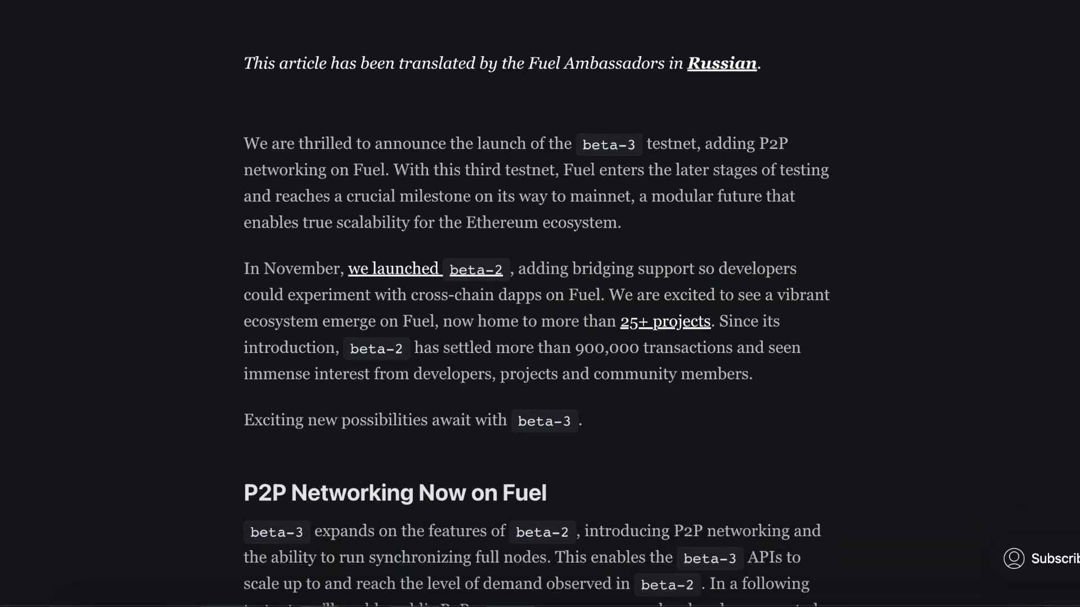
Add the Fuel Wallet extension to Chrome and reach the onboarding Terms of use page
{"action": "scroll", "scroll_direction": "down", "scroll_amount": 3}
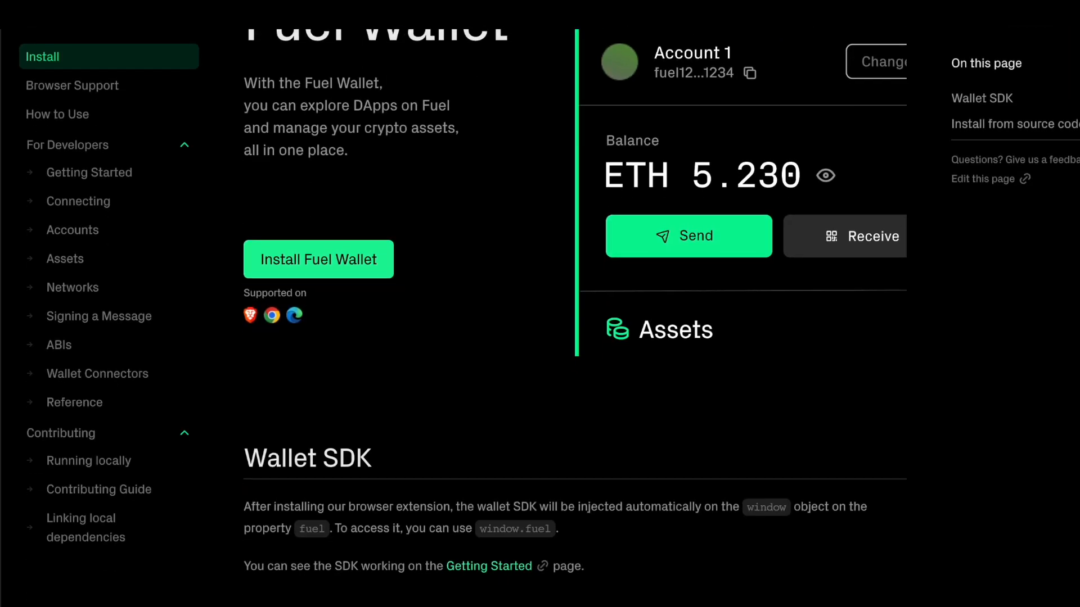
{"action": "scroll", "scroll_direction": "down", "scroll_amount": 3}
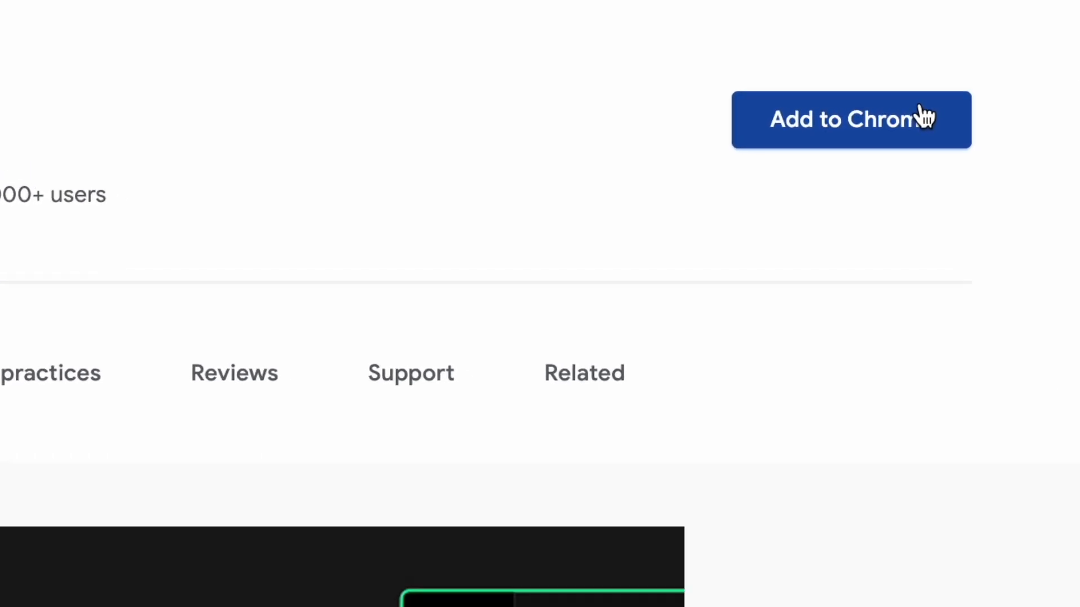
{"action": "left_click", "coordinate": [850, 119]}
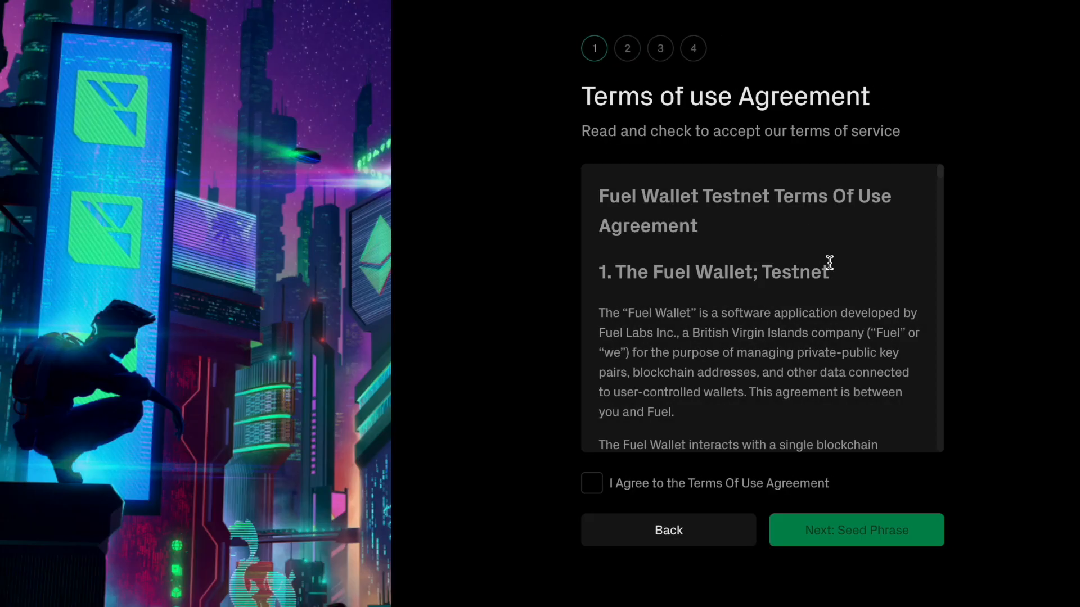
{"action": "scroll", "scroll_direction": "down", "scroll_amount": 3}
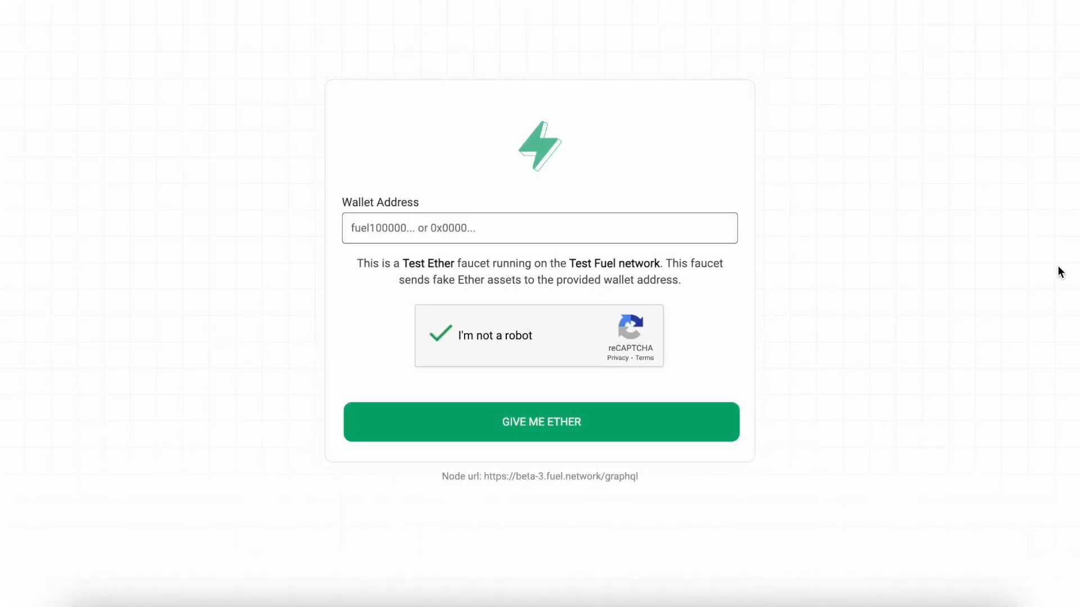
{"action": "type", "text": "fuel1hy306fde9nyfg0xv4f5d704h4eyf40juxhuq8p79fdtgw6qwrj2q0wt75n"}
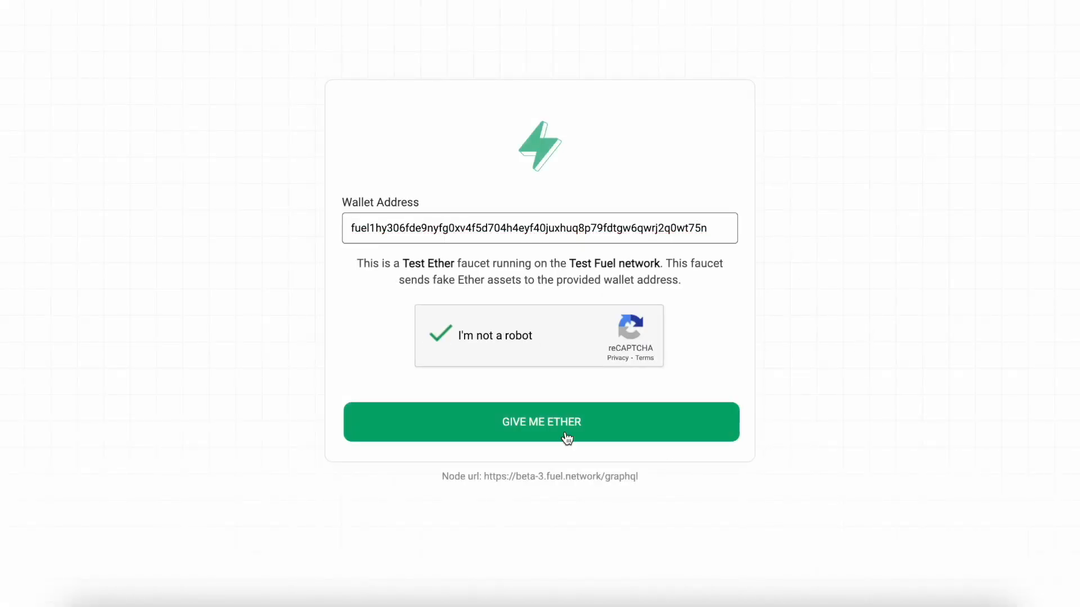
{"action": "left_click", "coordinate": [541, 422]}
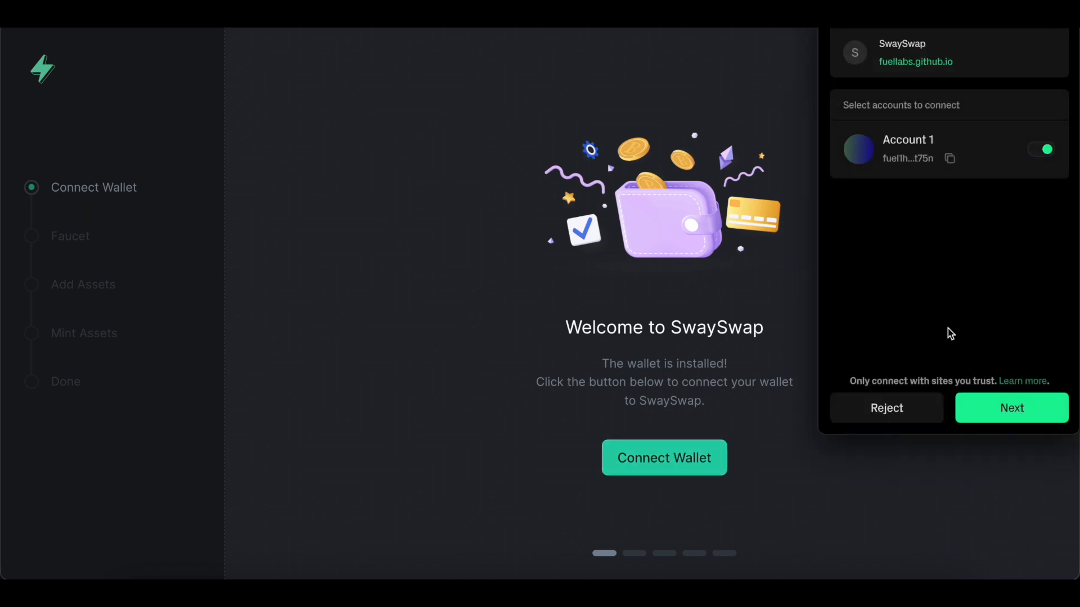
Connect Account 1 to SwaySwap and swap 0.1 sEther for DAI
{"action": "left_click", "coordinate": [1011, 408]}
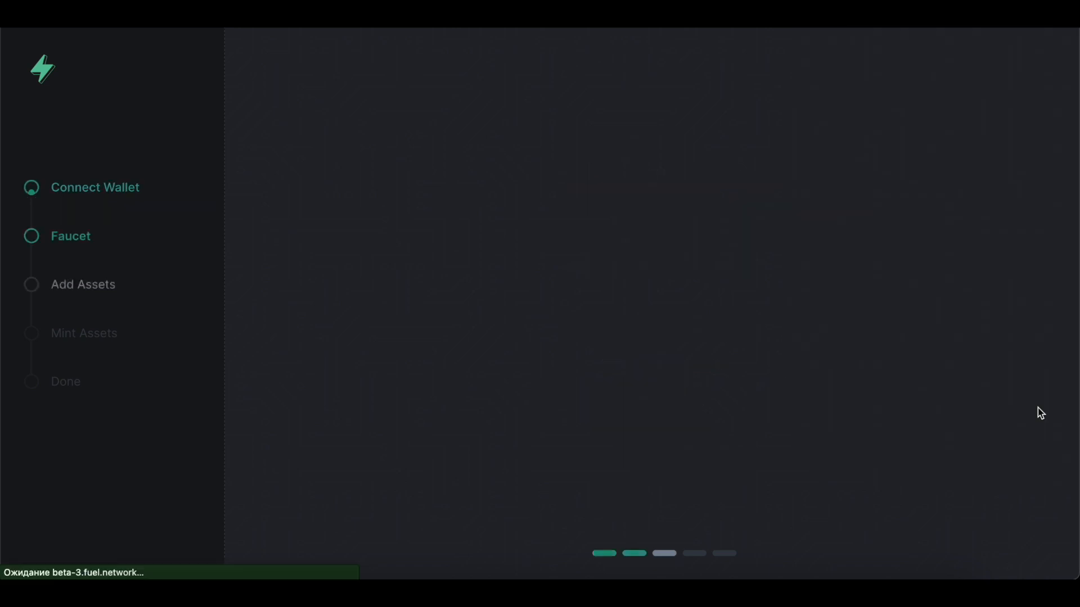
{"action": "left_click", "coordinate": [664, 458]}
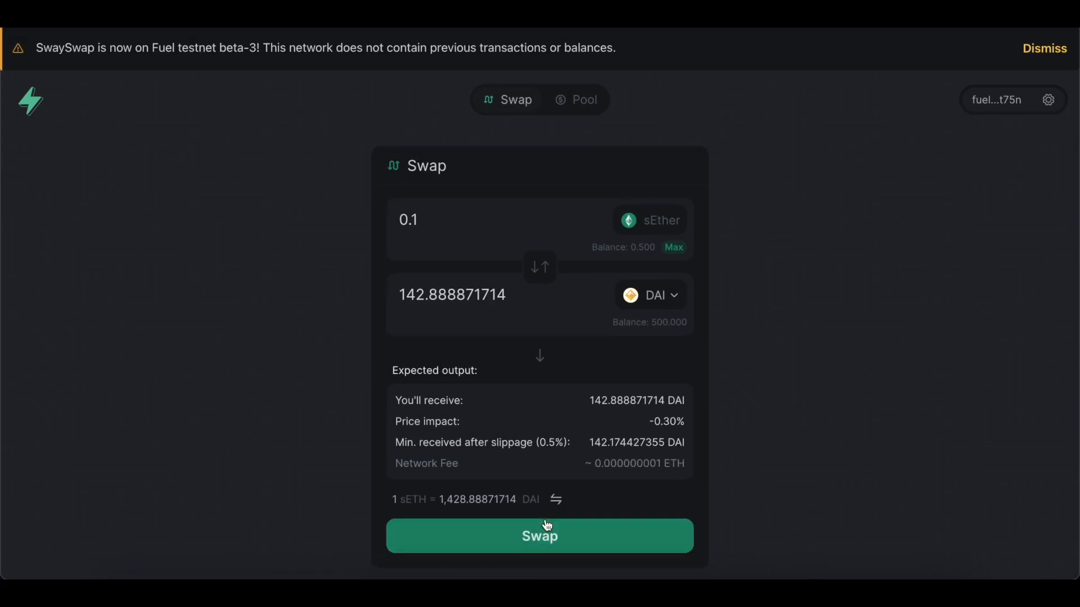
{"action": "left_click", "coordinate": [540, 536]}
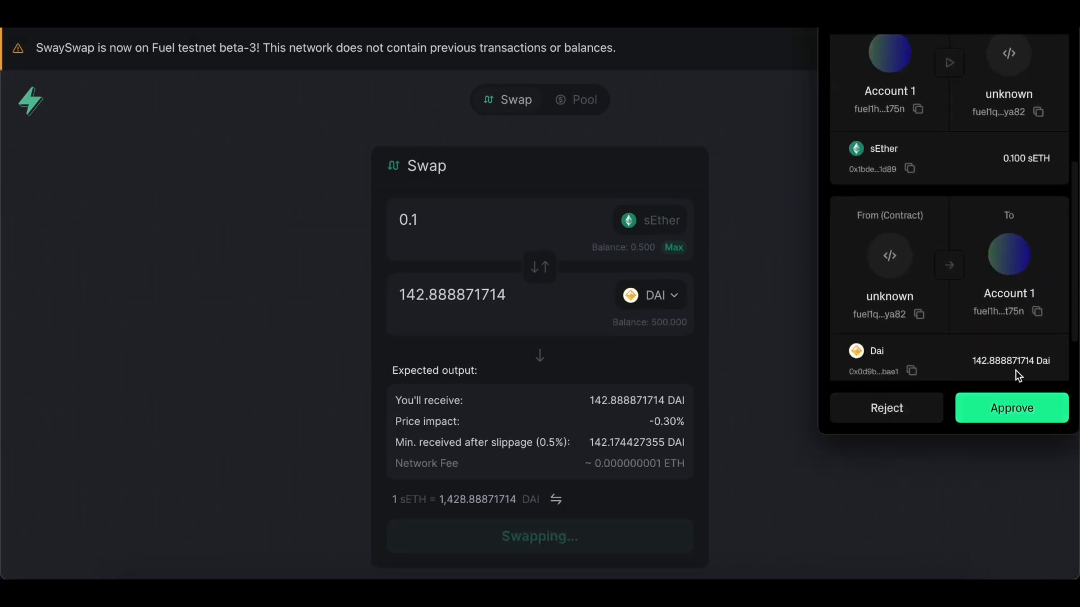
{"action": "left_click", "coordinate": [1011, 407]}
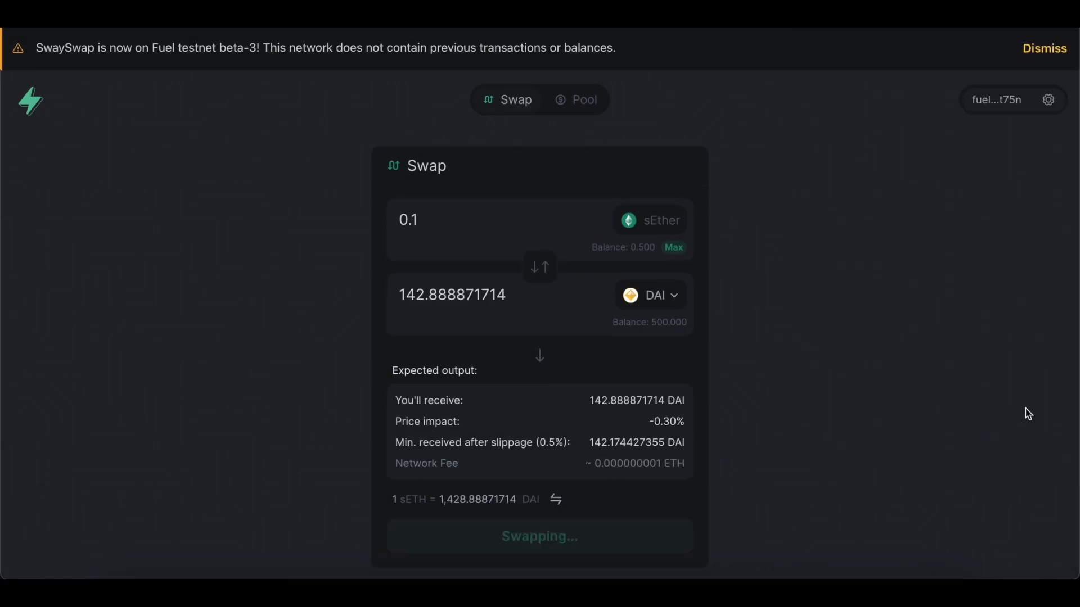
Add an approved sEther/DAI liquidity position in the Pool
{"action": "left_click", "coordinate": [1042, 48]}
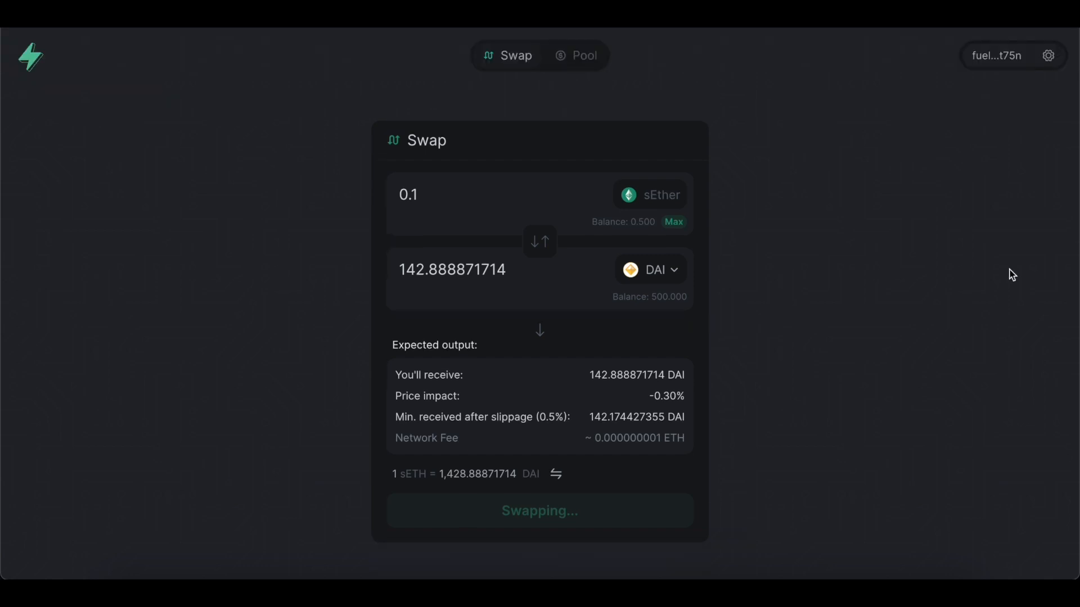
{"action": "left_click", "coordinate": [577, 55]}
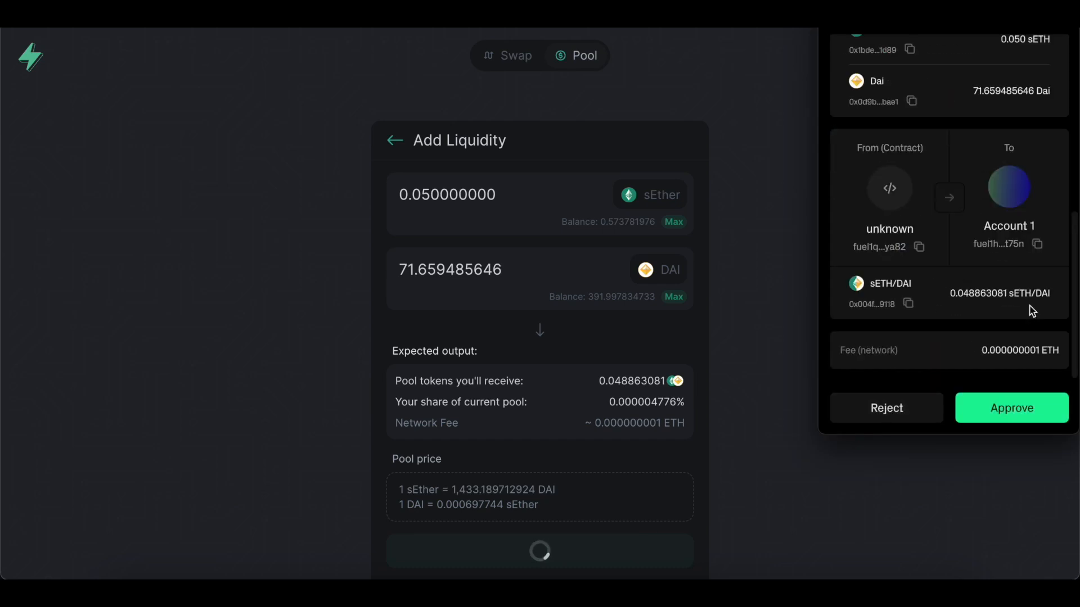
{"action": "left_click", "coordinate": [1011, 408]}
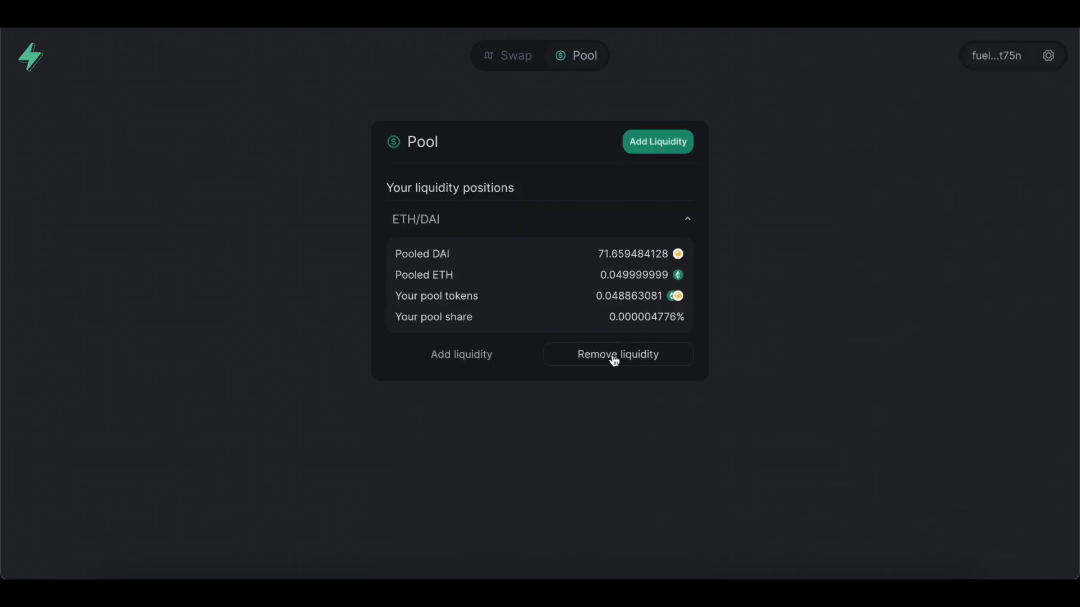
{"action": "left_click", "coordinate": [617, 354]}
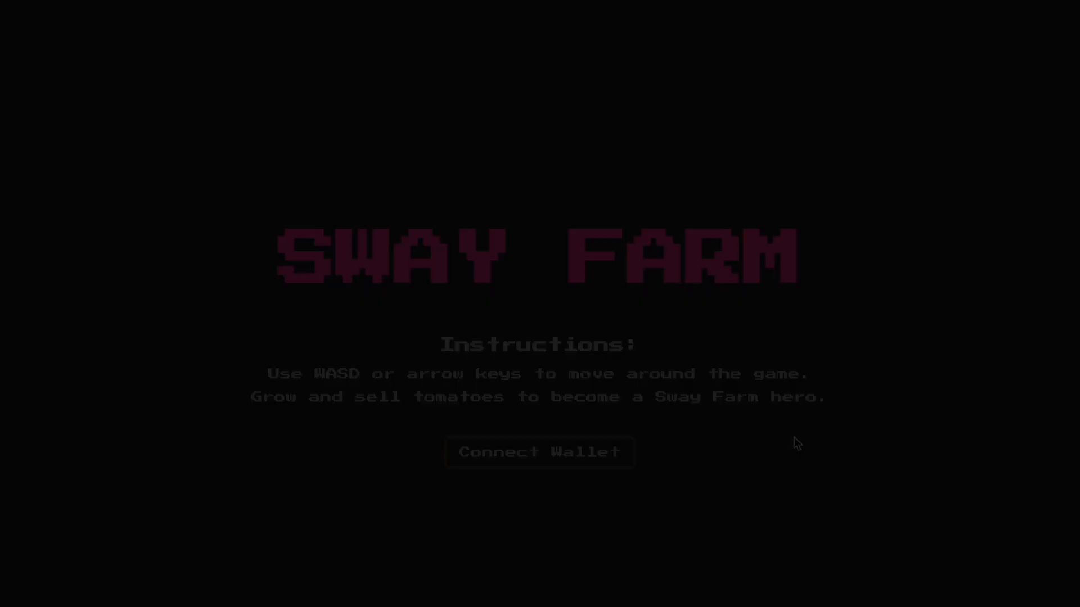
Create an approved Sway Farm player, plant seeds, and open the market's sell quantity field
{"action": "left_click", "coordinate": [540, 452]}
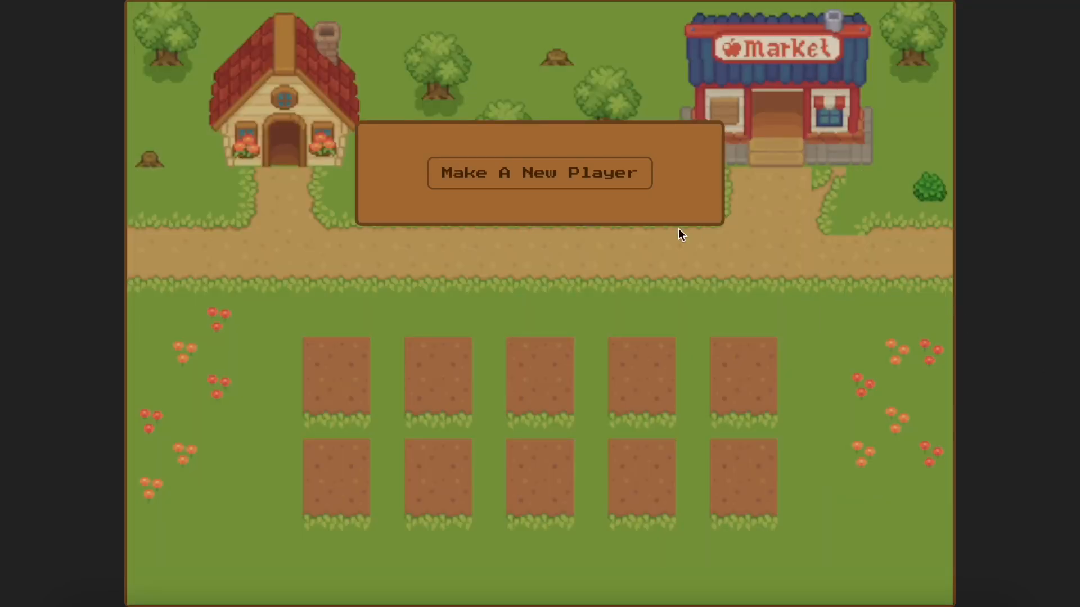
{"action": "left_click", "coordinate": [539, 173]}
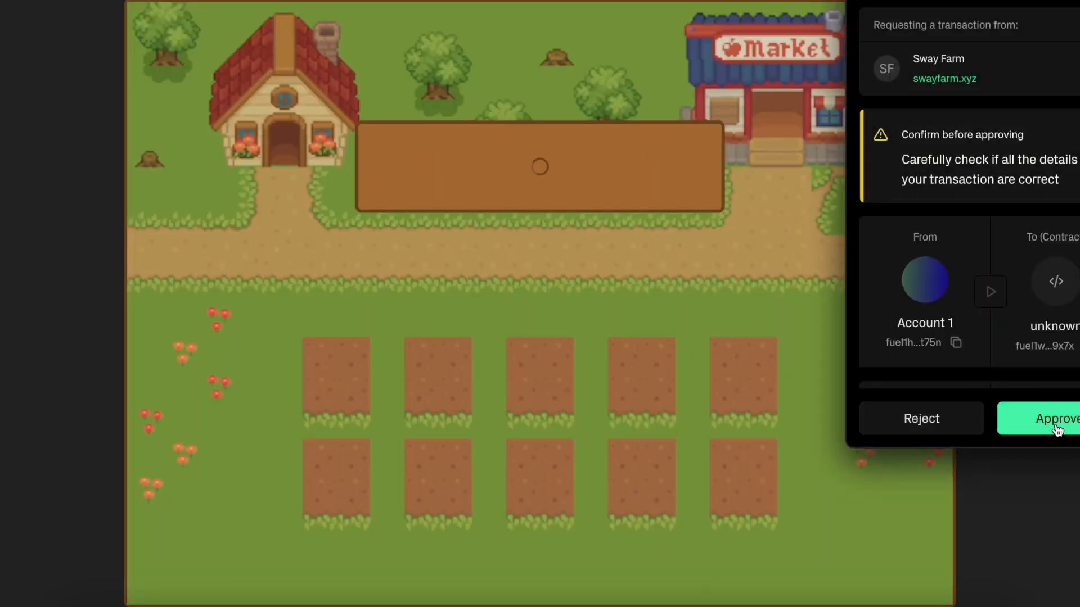
{"action": "left_click", "coordinate": [1054, 419]}
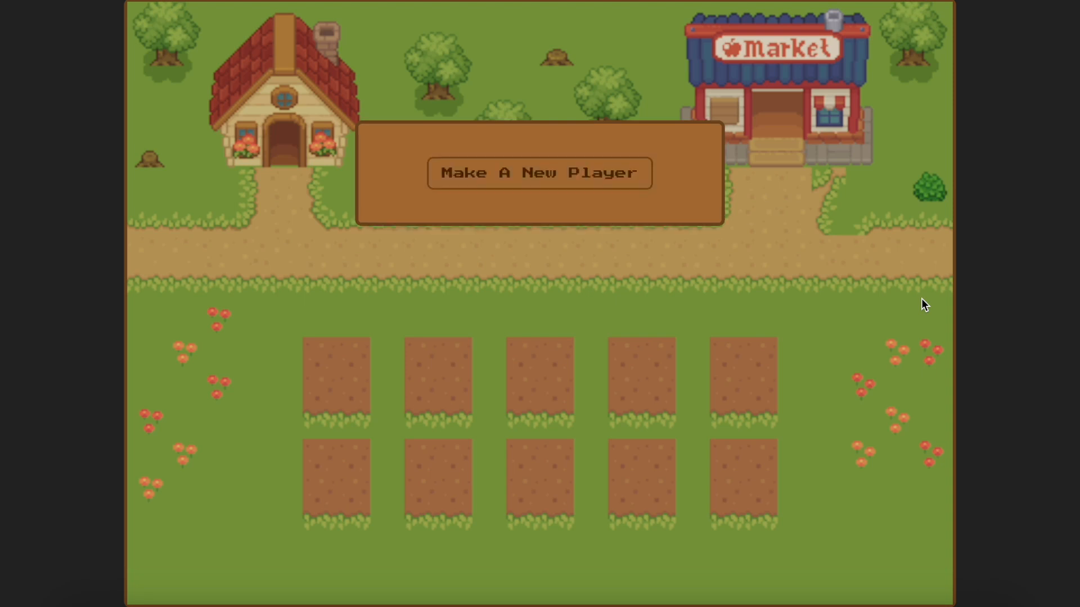
{"action": "left_click", "coordinate": [540, 172]}
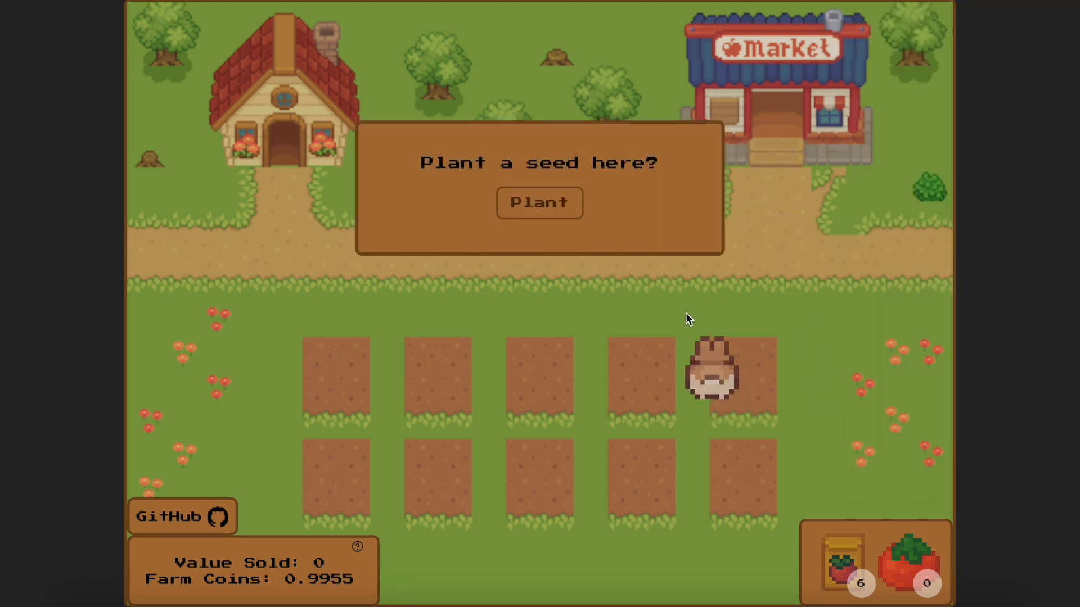
{"action": "left_click", "coordinate": [539, 203]}
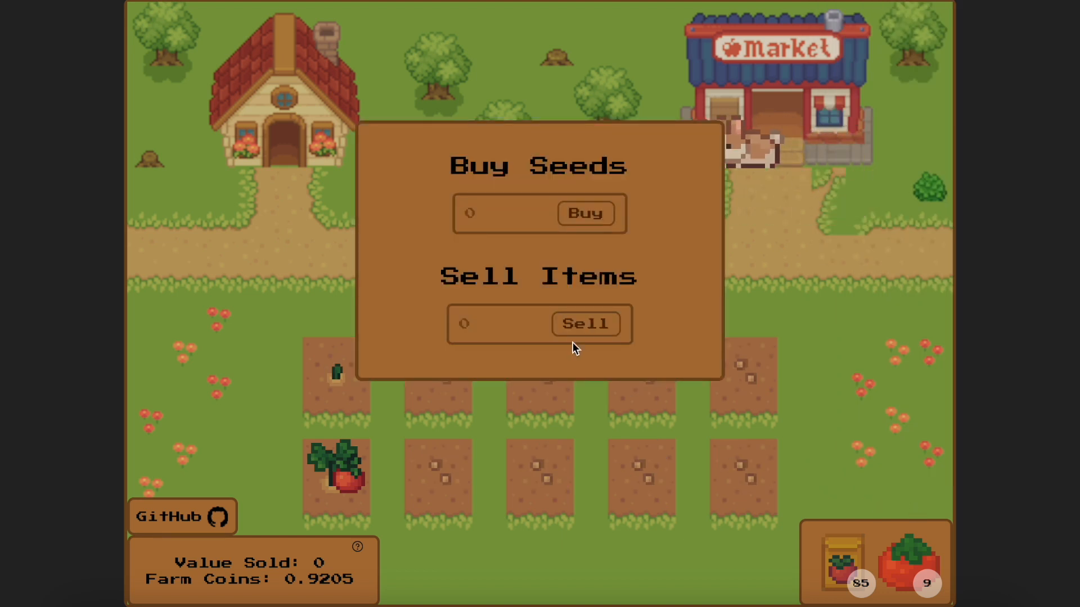
{"action": "left_click", "coordinate": [504, 331]}
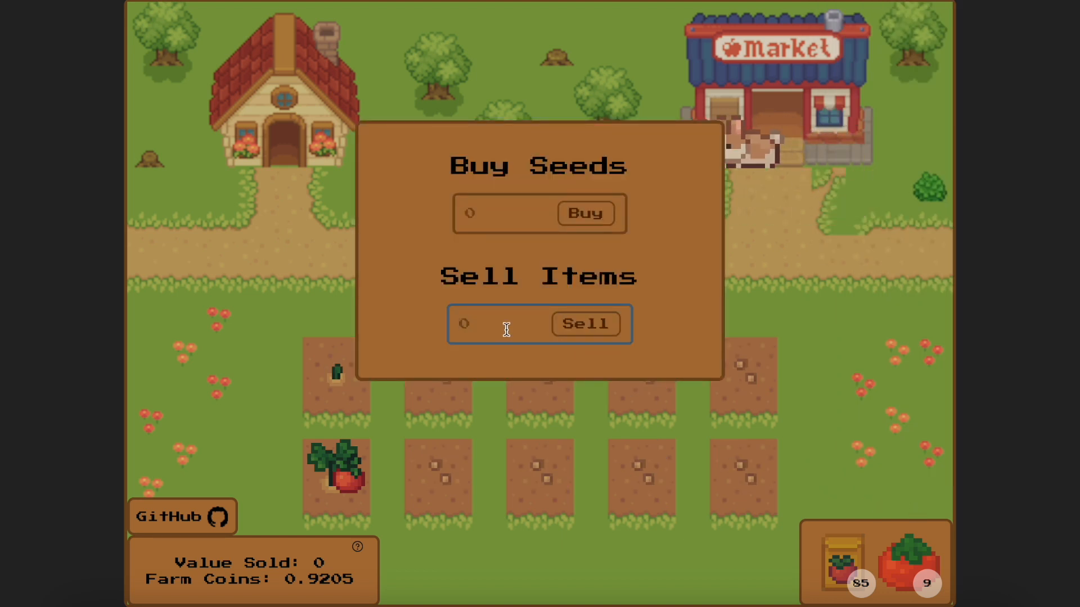